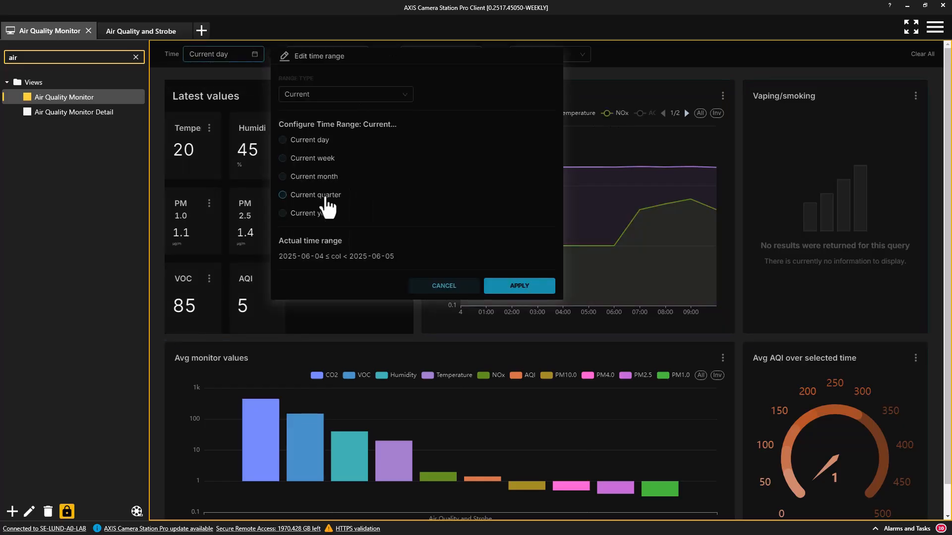
Show the Air Quality Monitor dashboard for the current quarter, reviewing the Vaping/smoking panel and AQI gauge, then the Detail view
click(518, 285)
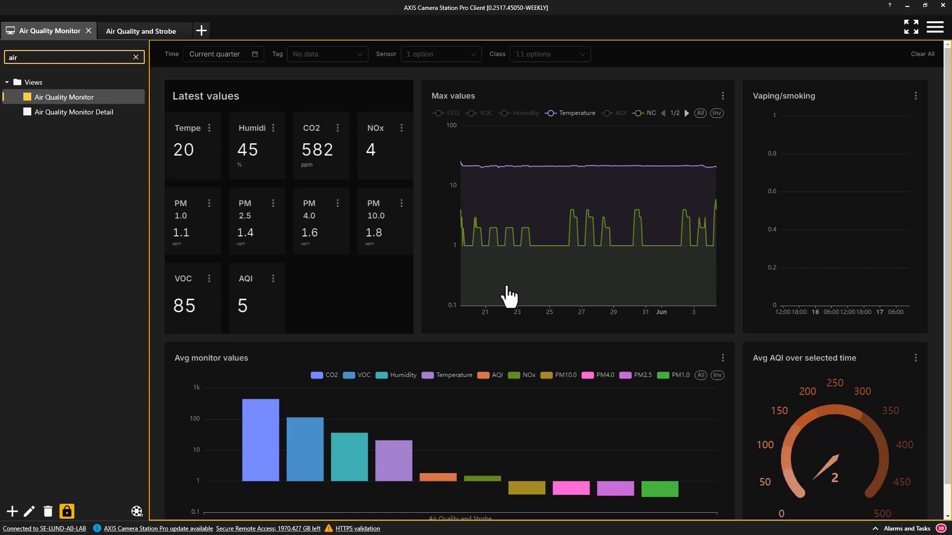
mouse_move(655, 317)
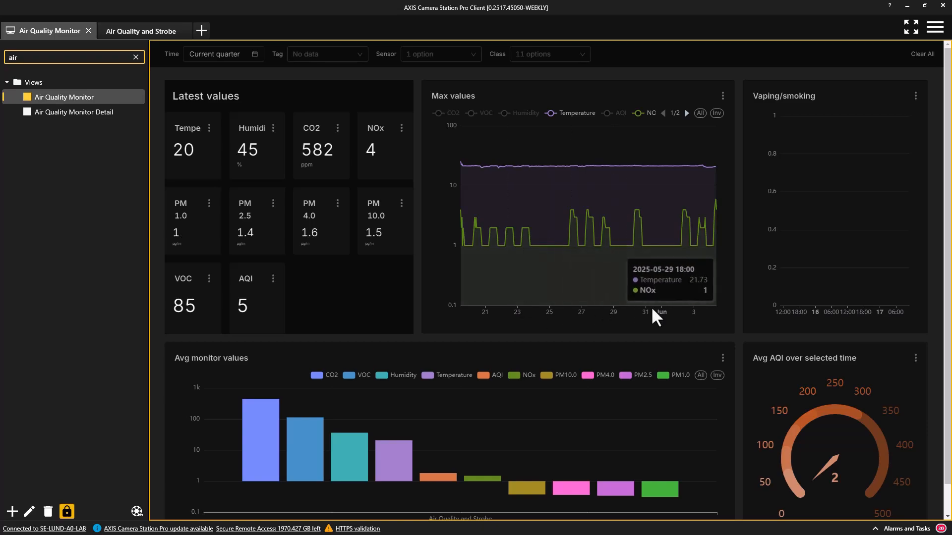
mouse_move(662, 322)
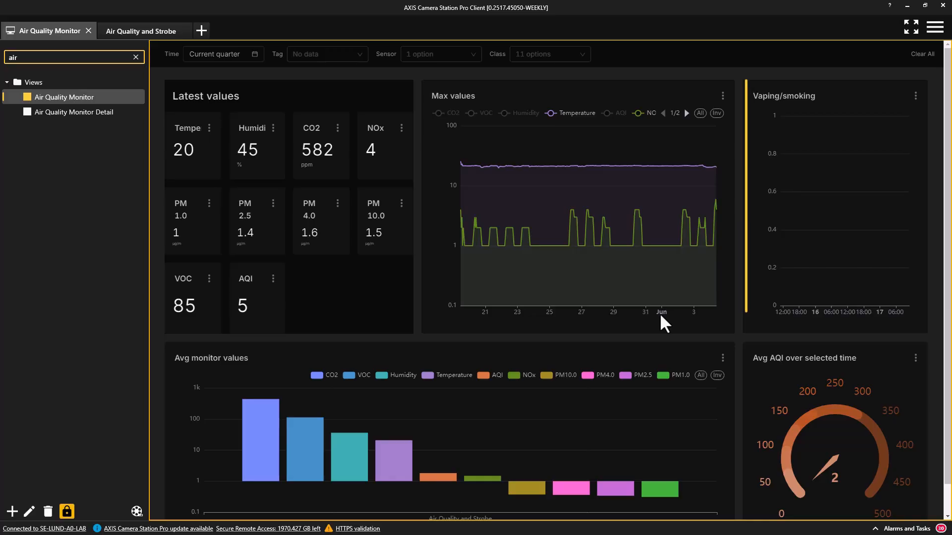
click(834, 206)
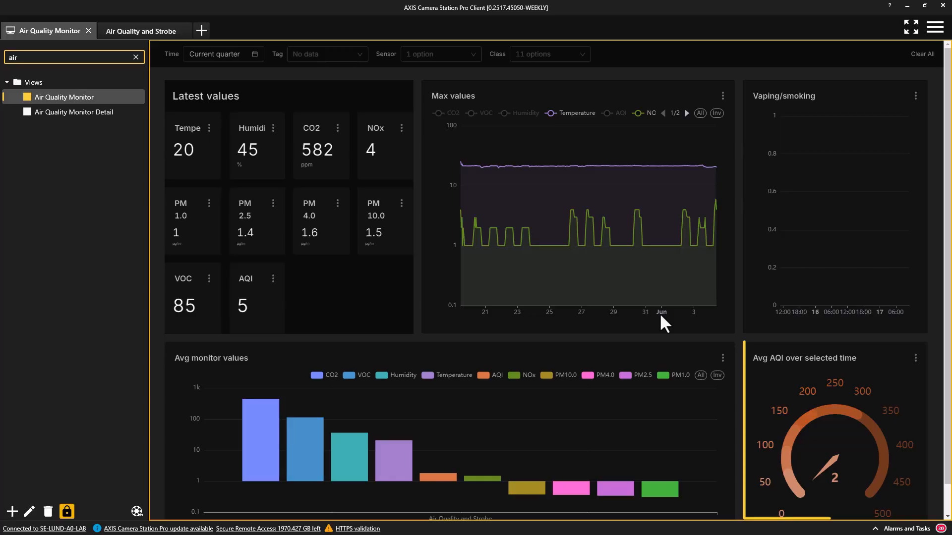
click(835, 432)
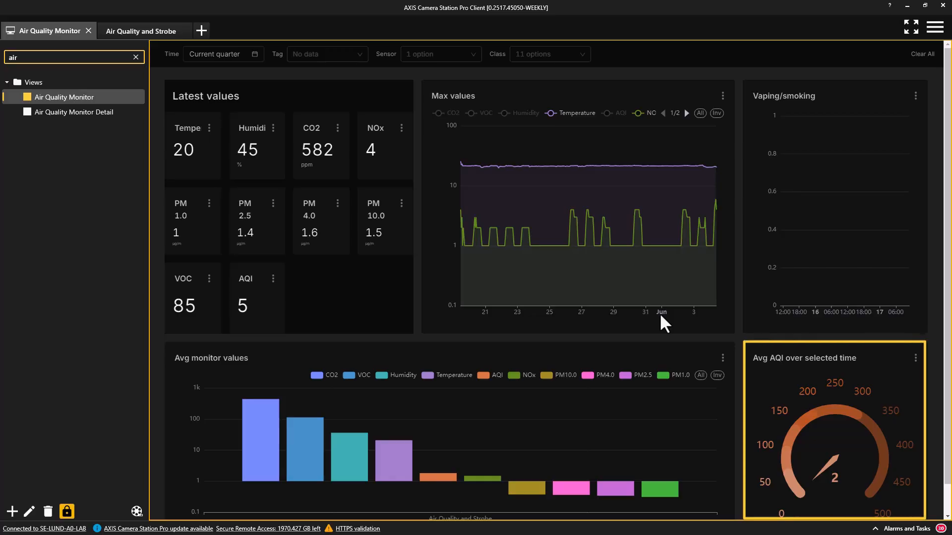
click(74, 112)
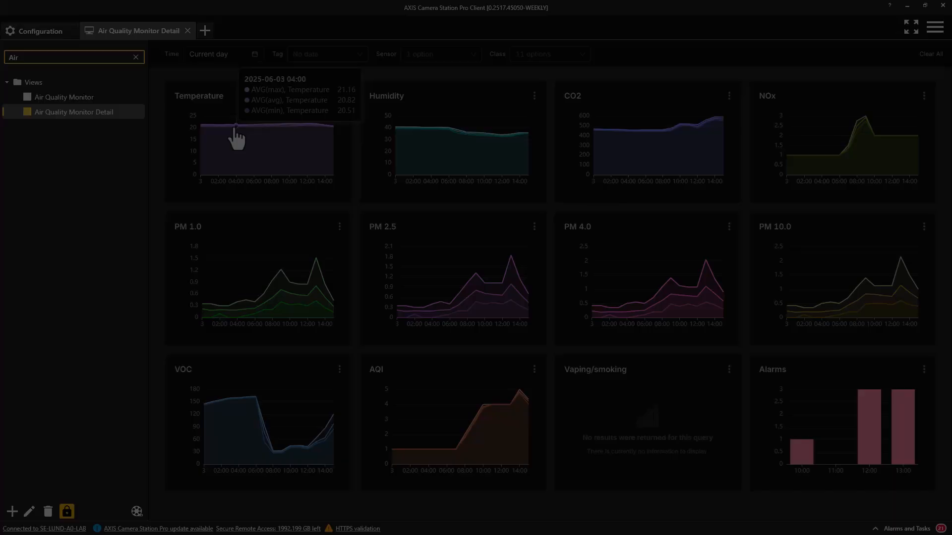
mouse_move(257, 190)
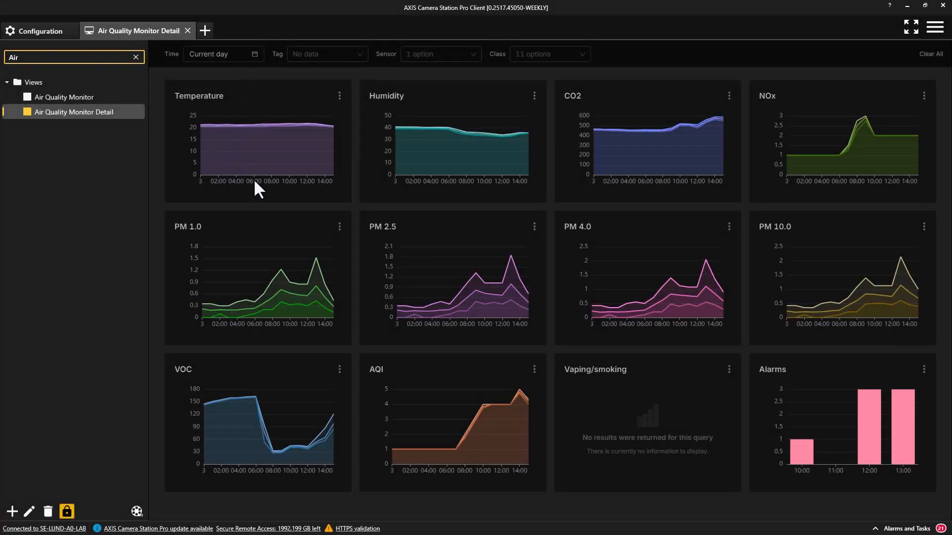
mouse_move(236, 179)
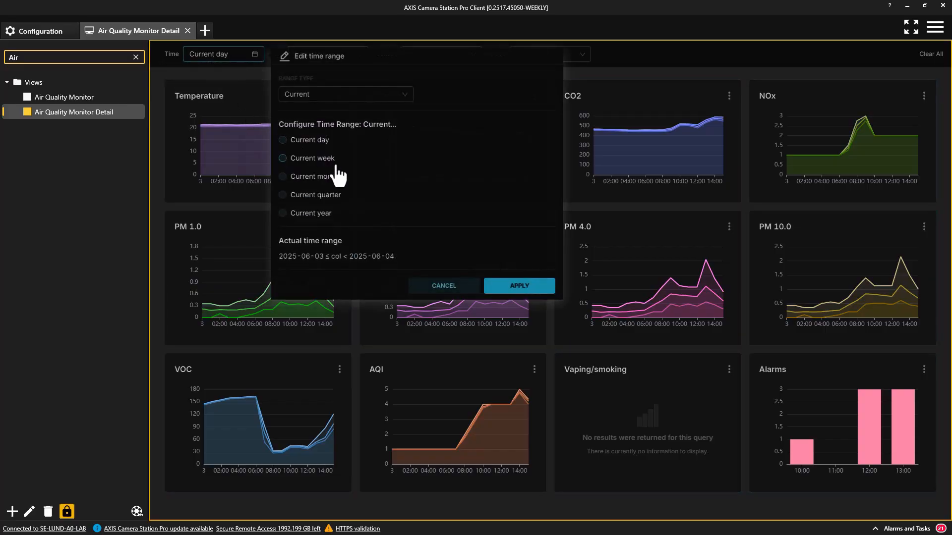
Change the detail charts' time range to the current month and apply it
click(283, 176)
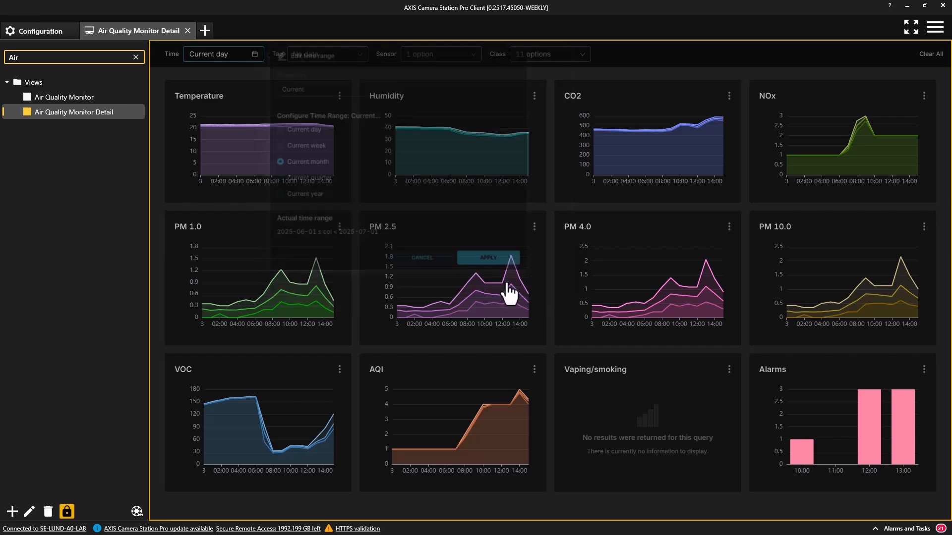
click(488, 258)
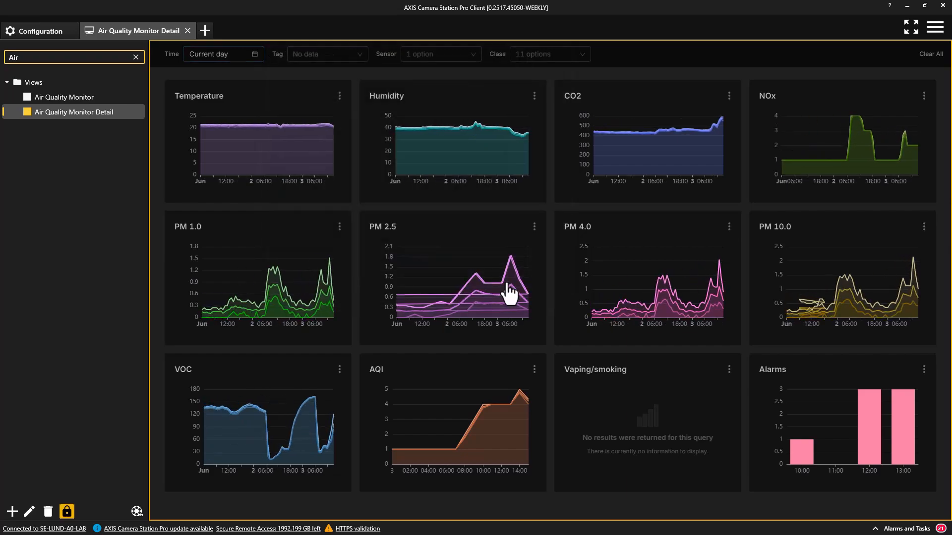
click(218, 53)
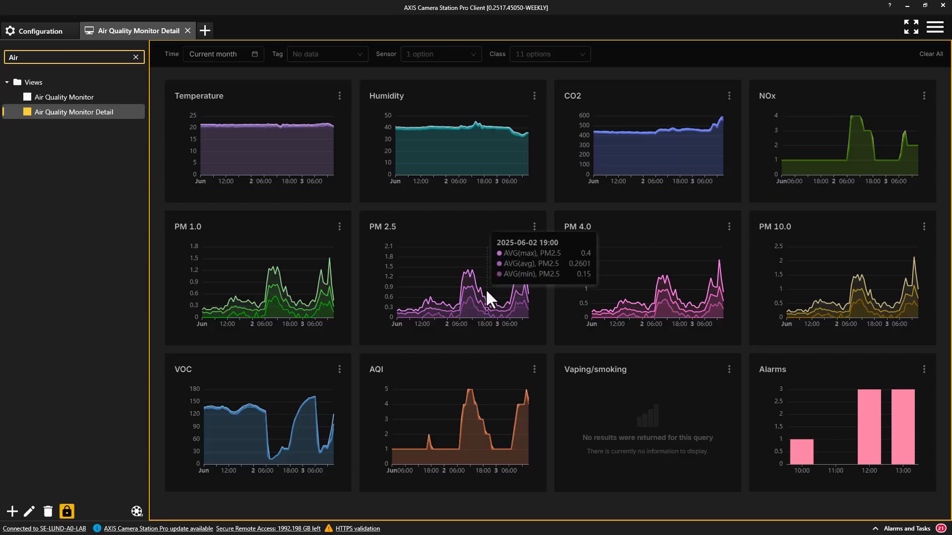
click(534, 226)
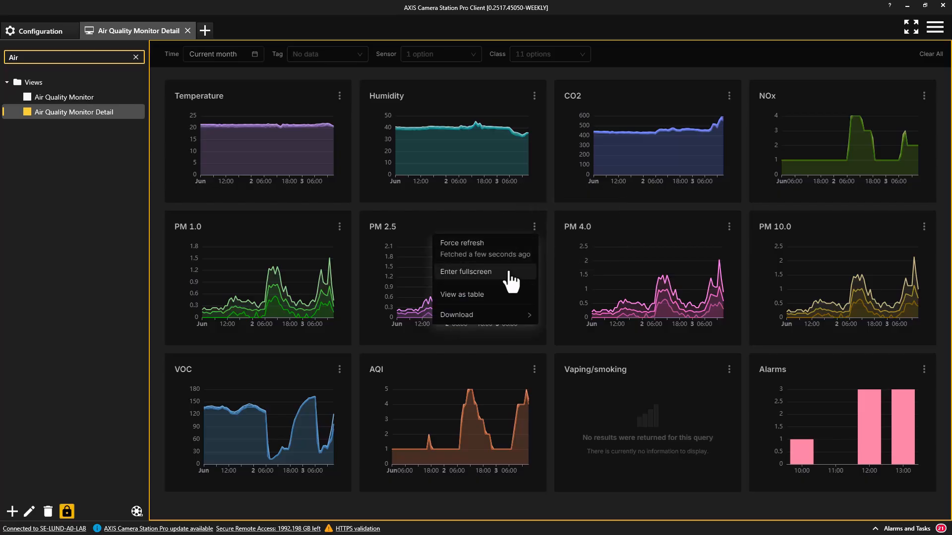
Enlarge the PM 2.5 chart to fullscreen and show its readings as a table
click(466, 272)
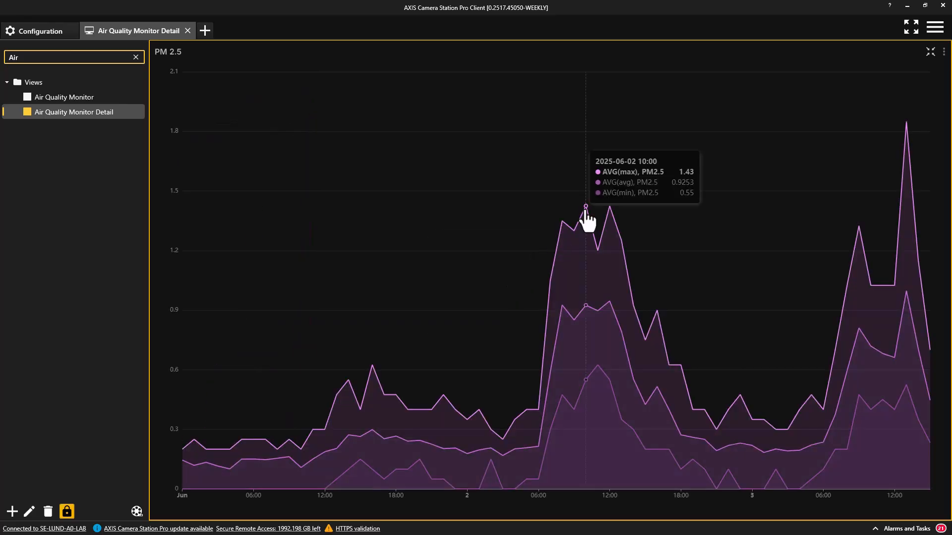
mouse_move(923, 152)
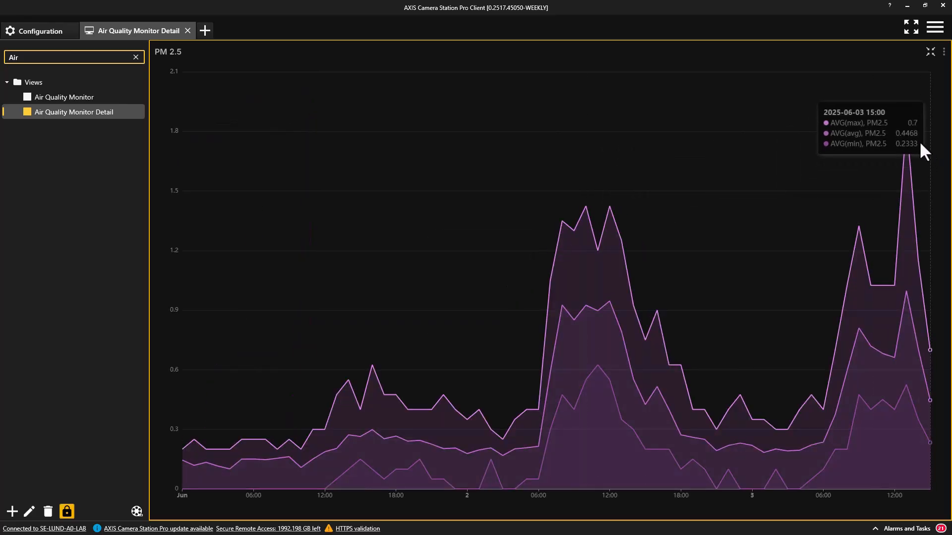
mouse_move(912, 132)
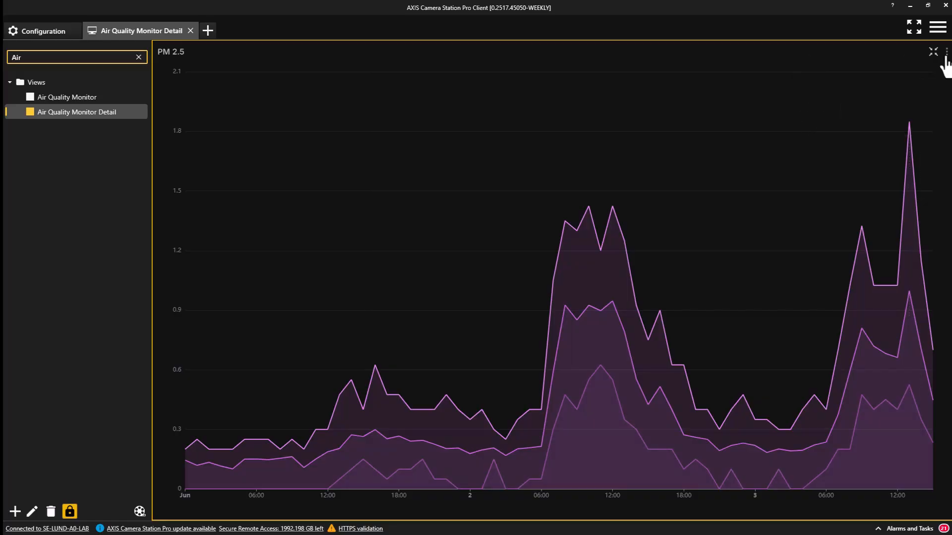
click(945, 51)
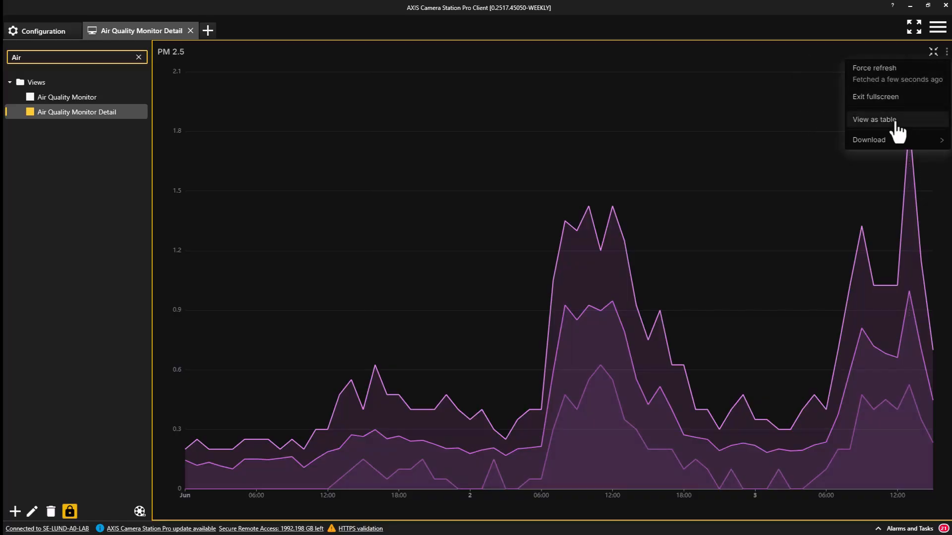
click(872, 119)
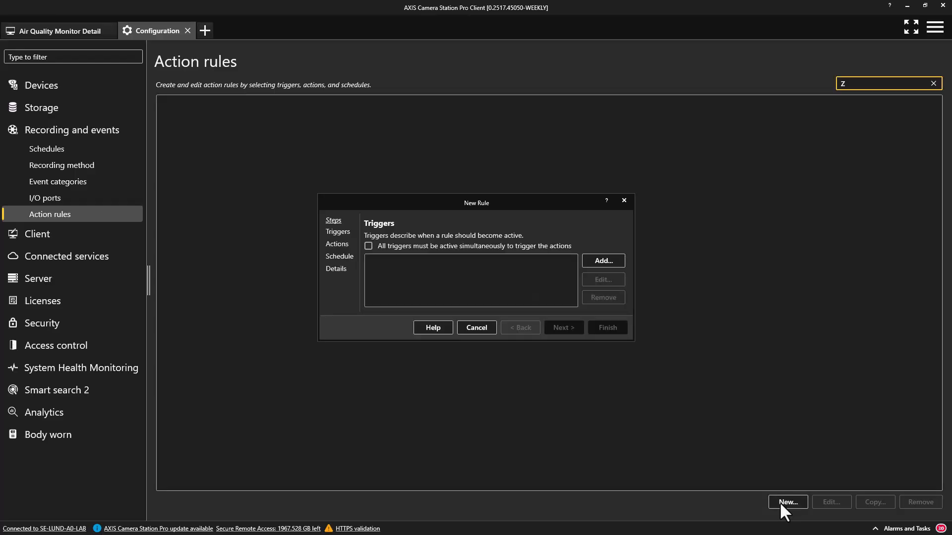
Add a Device Event trigger to the new rule
click(601, 260)
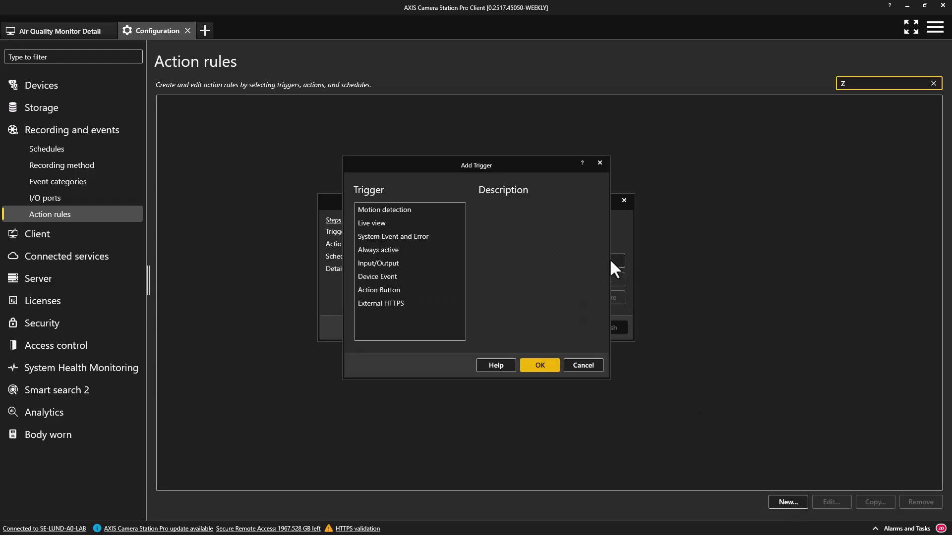
click(376, 276)
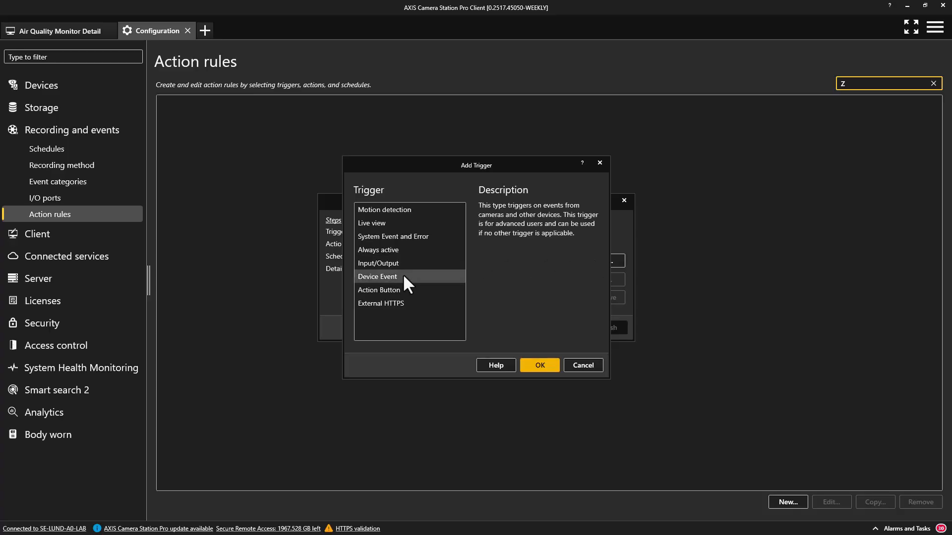
click(537, 365)
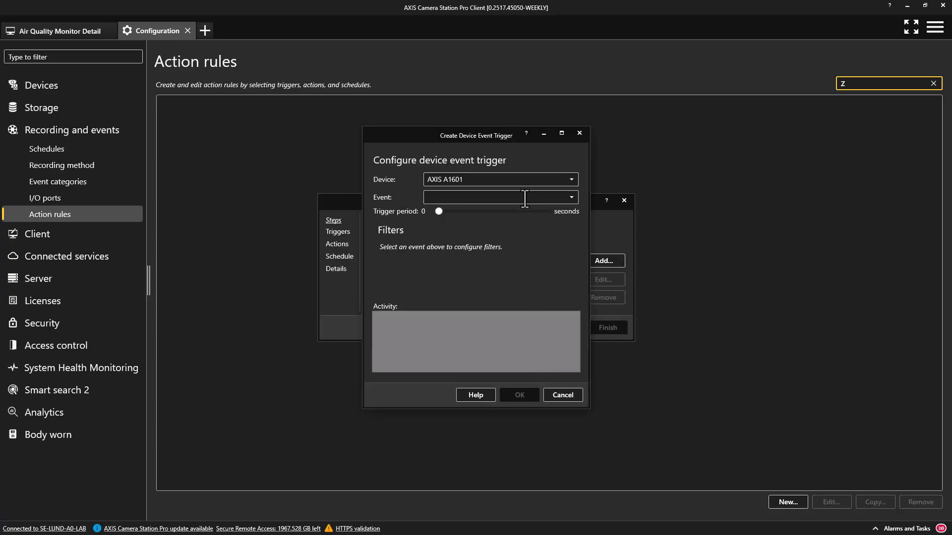
click(568, 179)
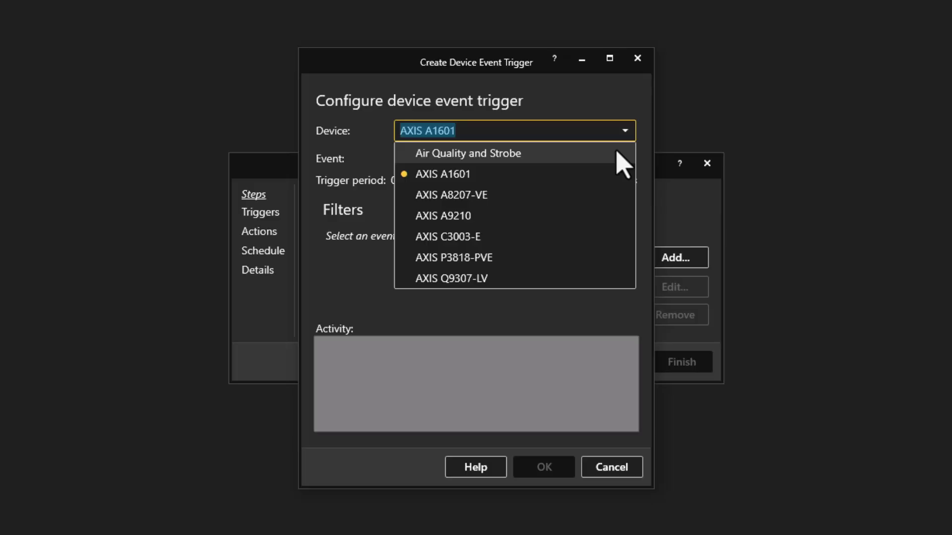
Set the trigger to Air Quality and Strobe, air quality outside acceptable range, source Temperature
click(467, 153)
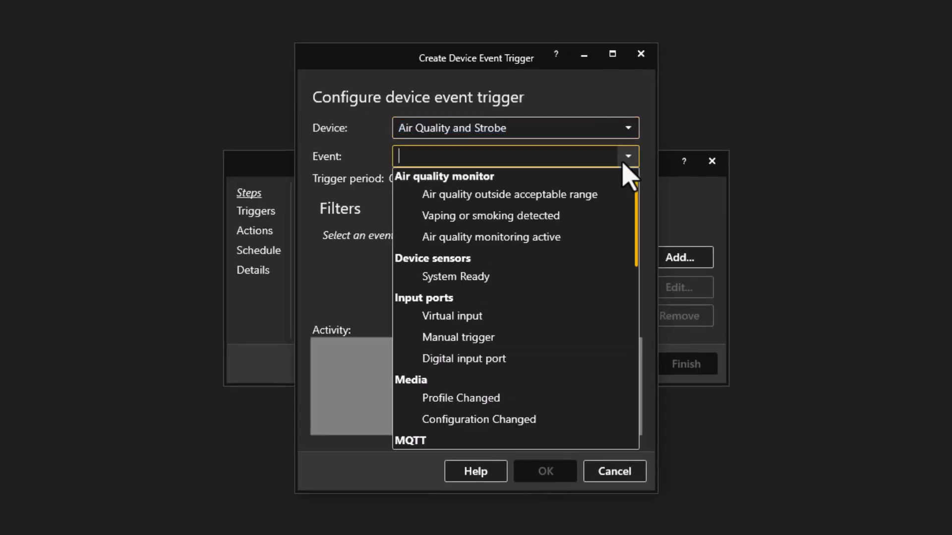
click(510, 194)
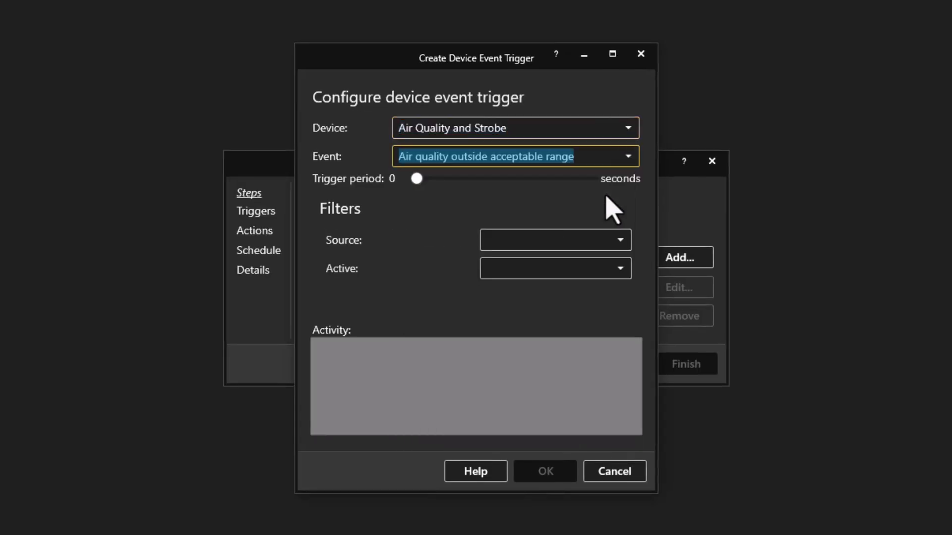
click(619, 240)
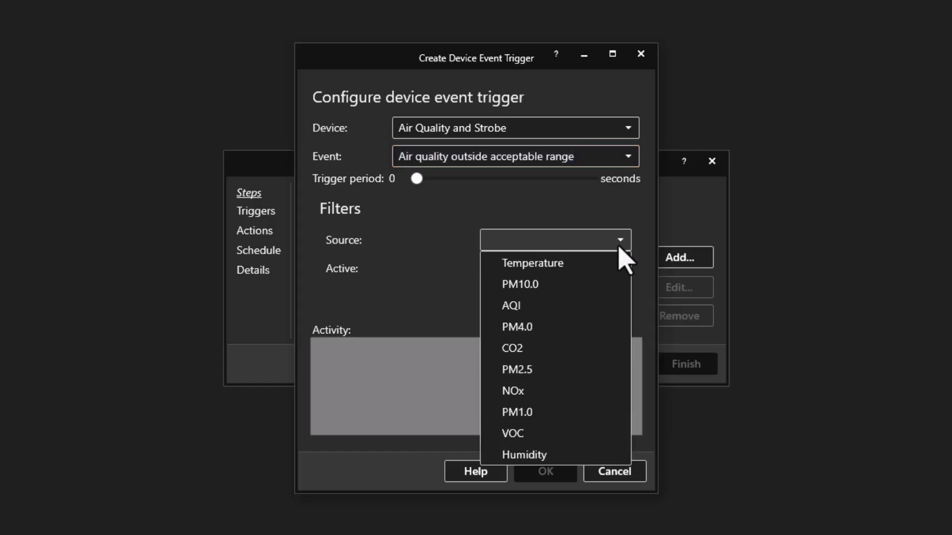
click(531, 262)
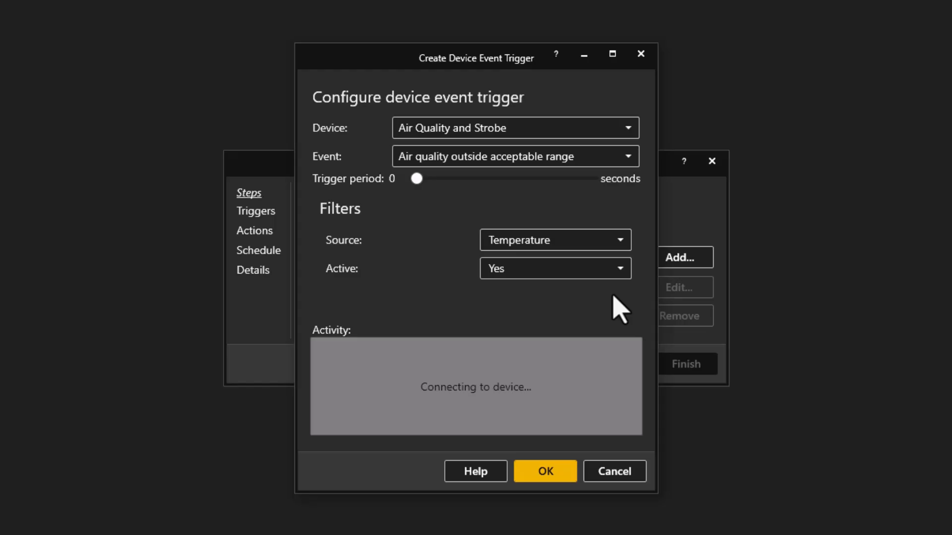
mouse_move(543, 471)
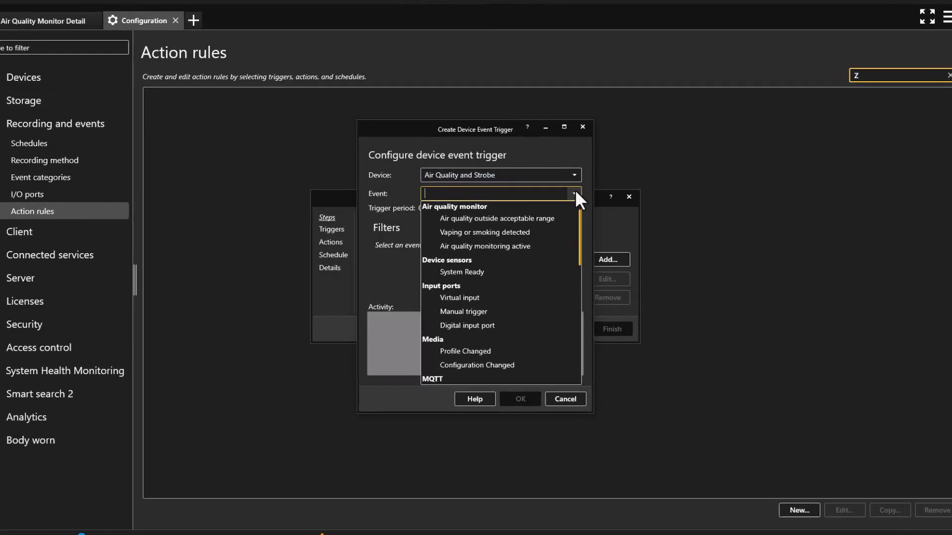
Make the trigger fire on vaping or smoking detected while active (Yes) and confirm it
click(485, 232)
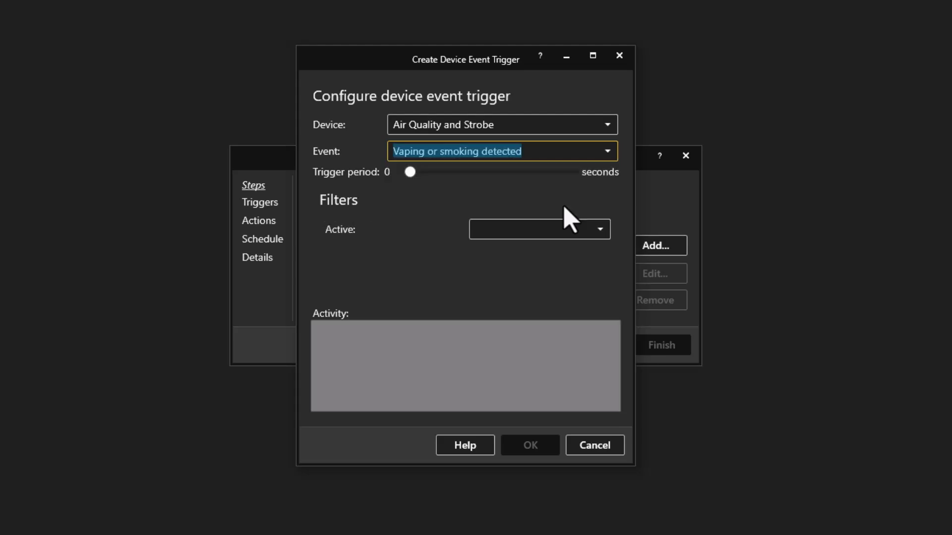
click(598, 229)
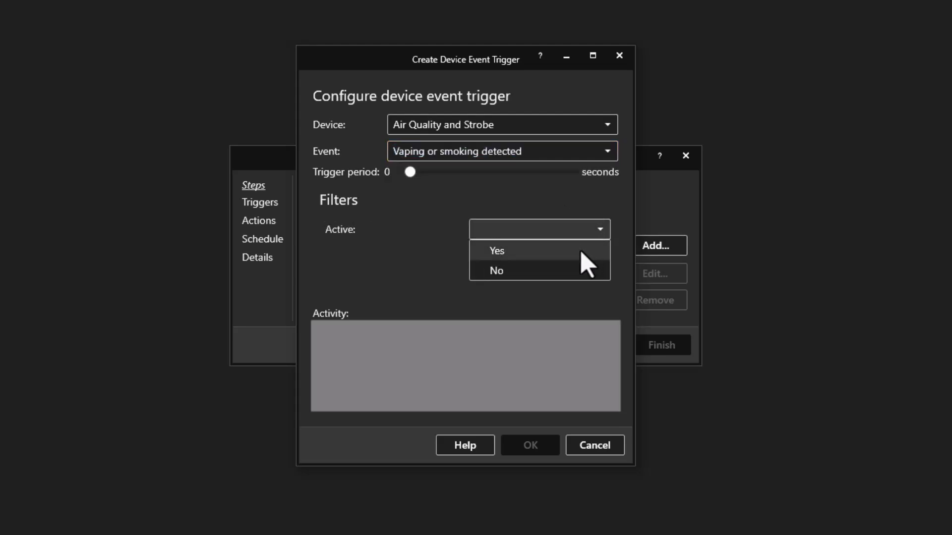
click(495, 251)
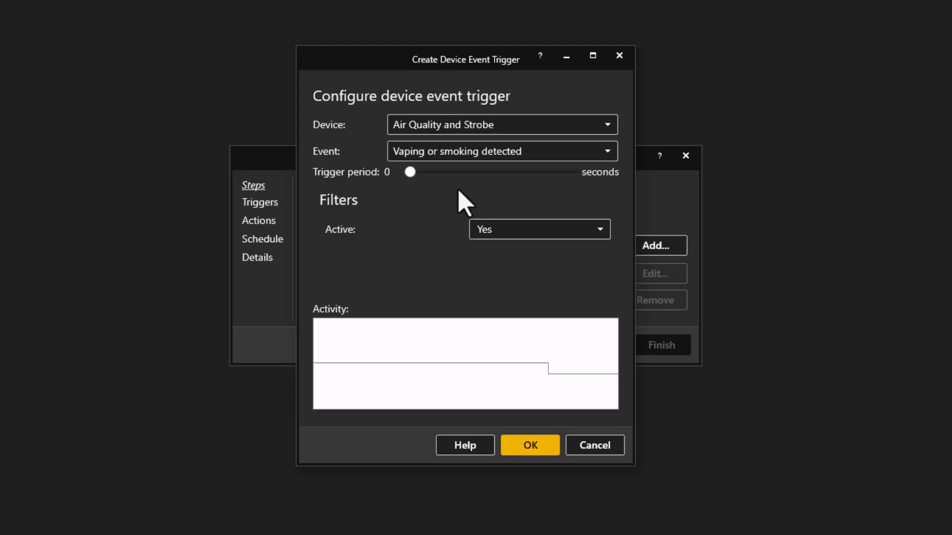
click(528, 445)
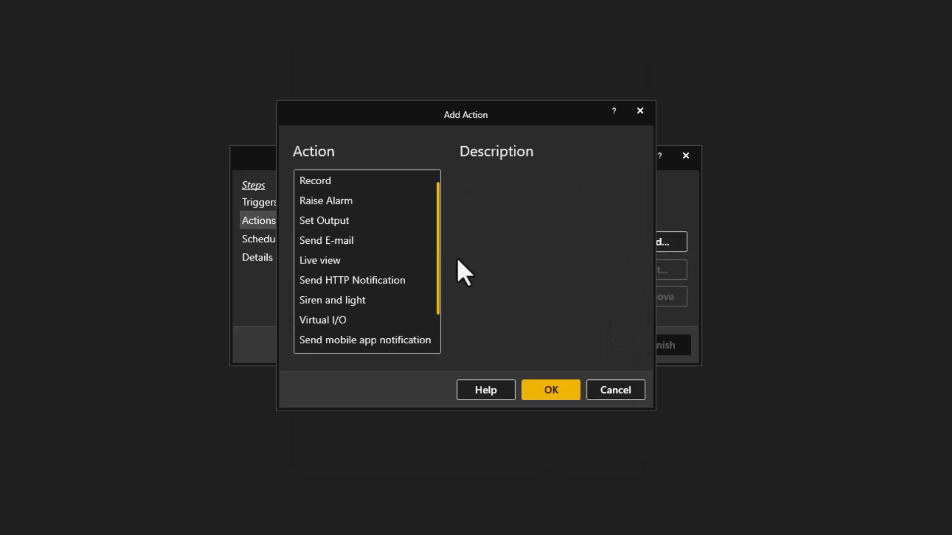
Add a Siren and light action using the 'alarm for air sensor' profile on Air Quality and Strobe
click(549, 389)
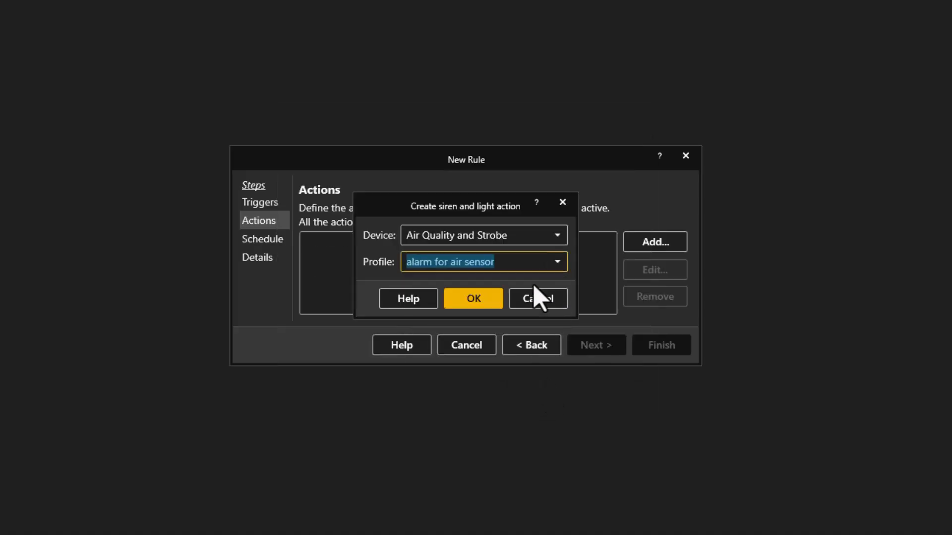
click(473, 298)
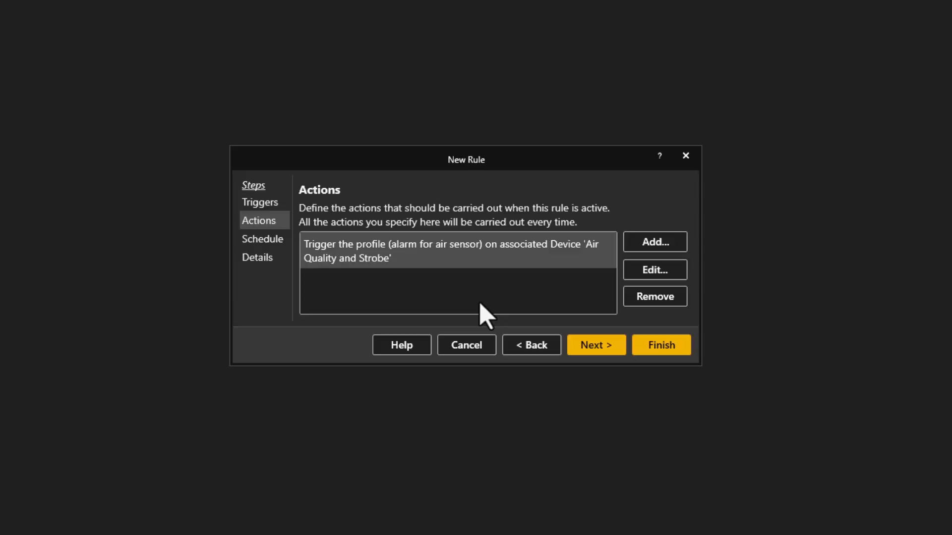